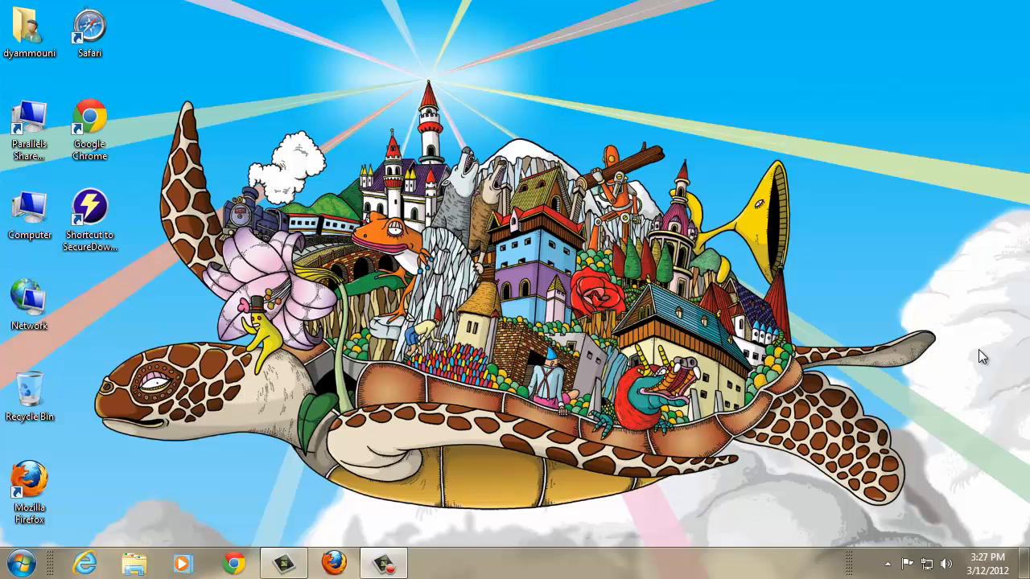
mouse_move(863, 367)
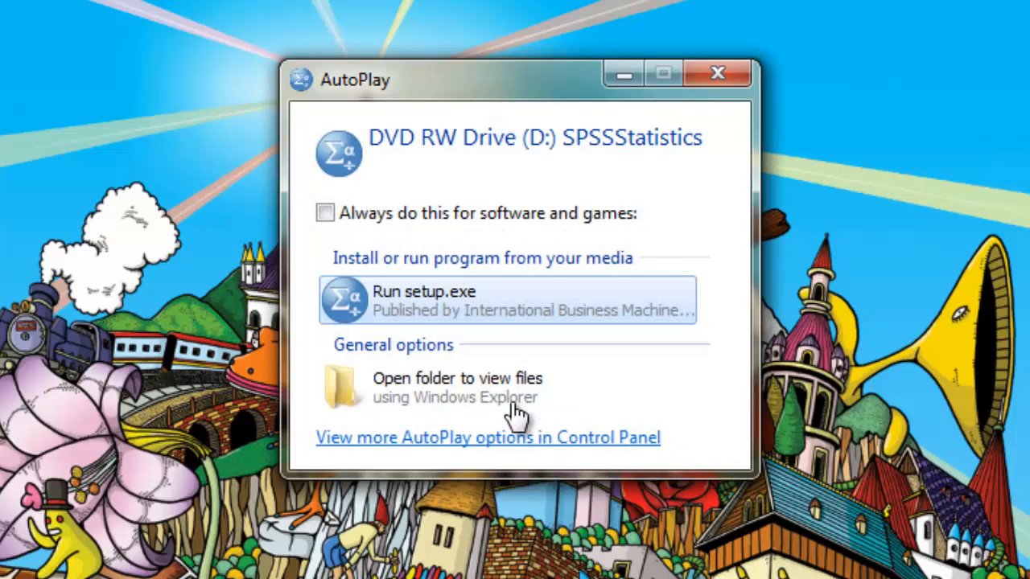
mouse_move(394, 305)
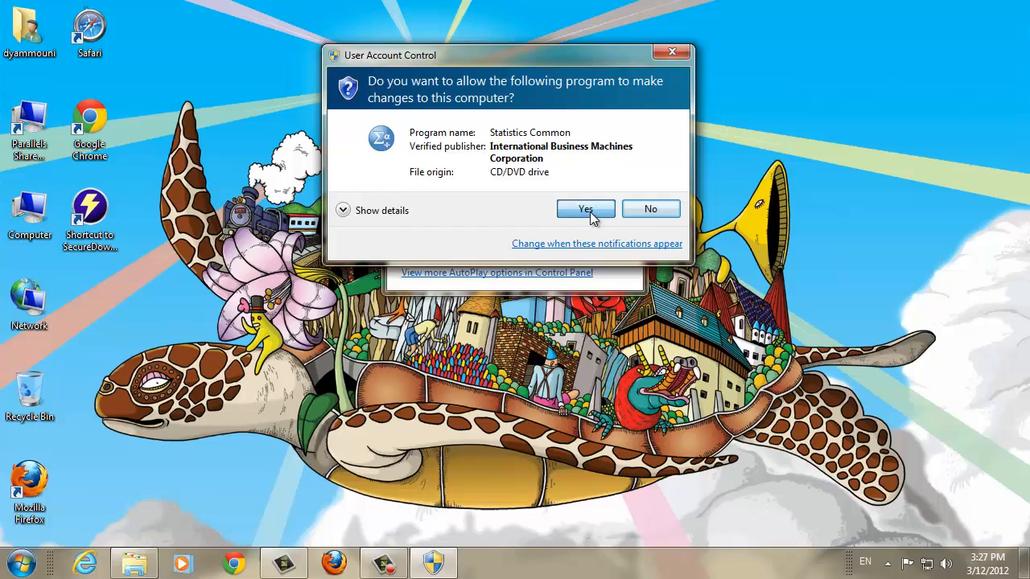
- Approve the User Account Control prompt so the SPSS Statistics 20 launcher appears
click(586, 209)
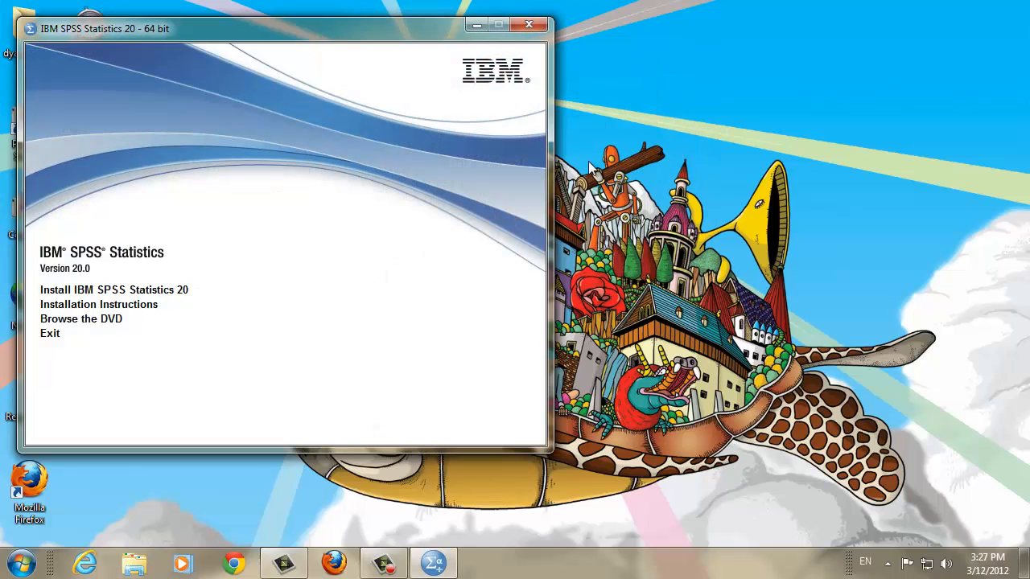
- Run setup from the Windows folder on DVD RW Drive (D:) and approve the UAC prompt
click(48, 334)
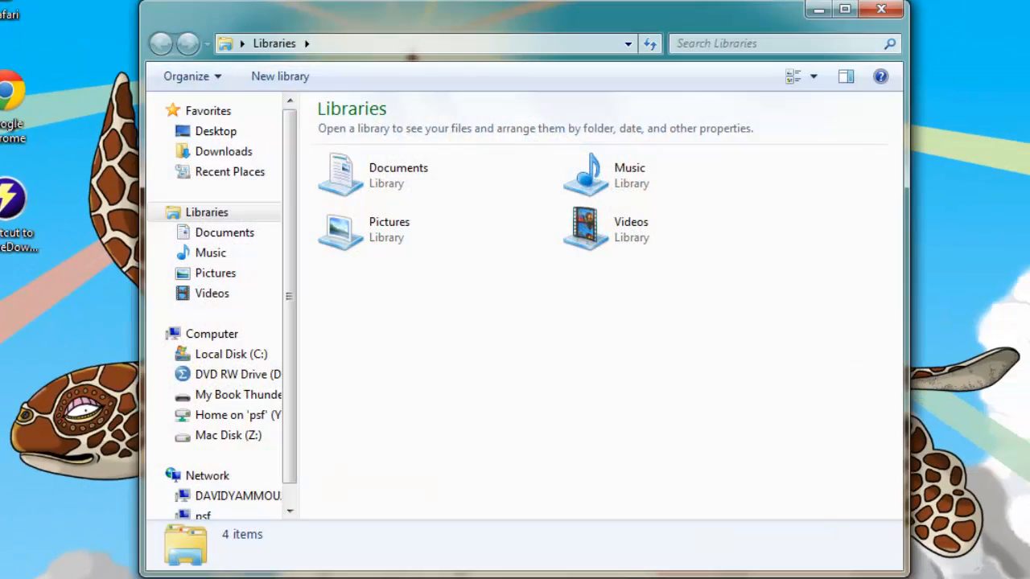
mouse_move(217, 373)
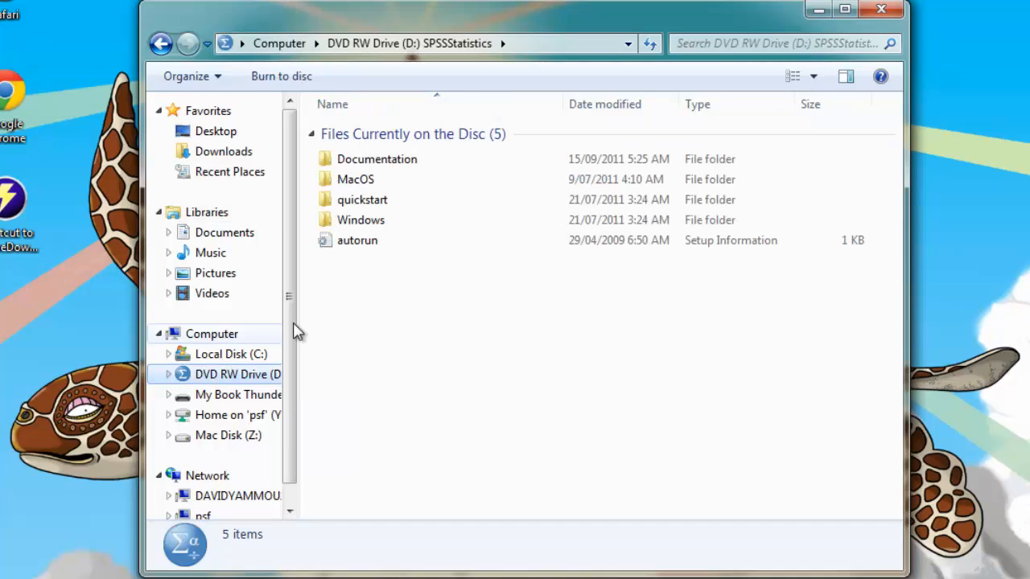
click(361, 218)
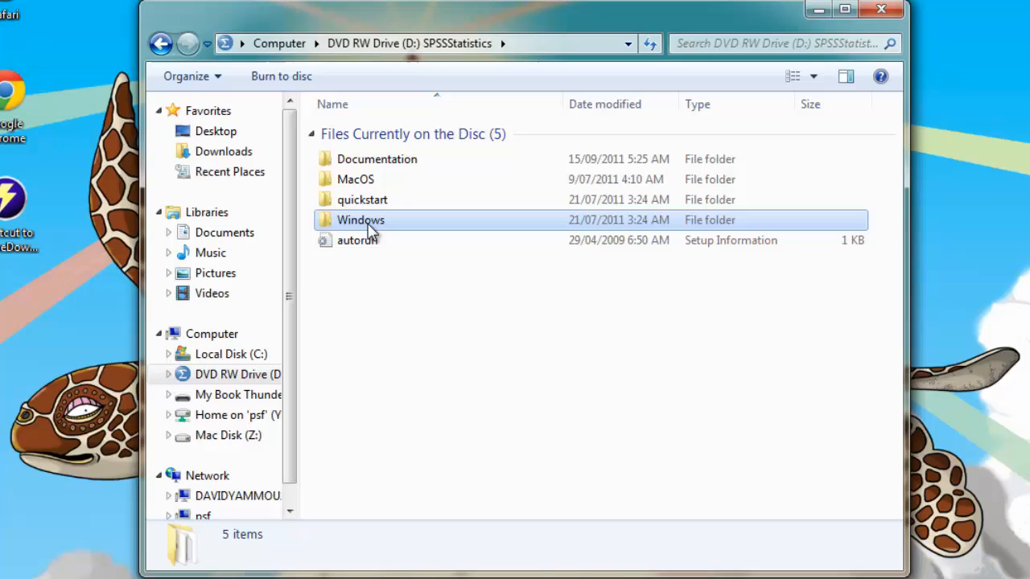
double_click(360, 218)
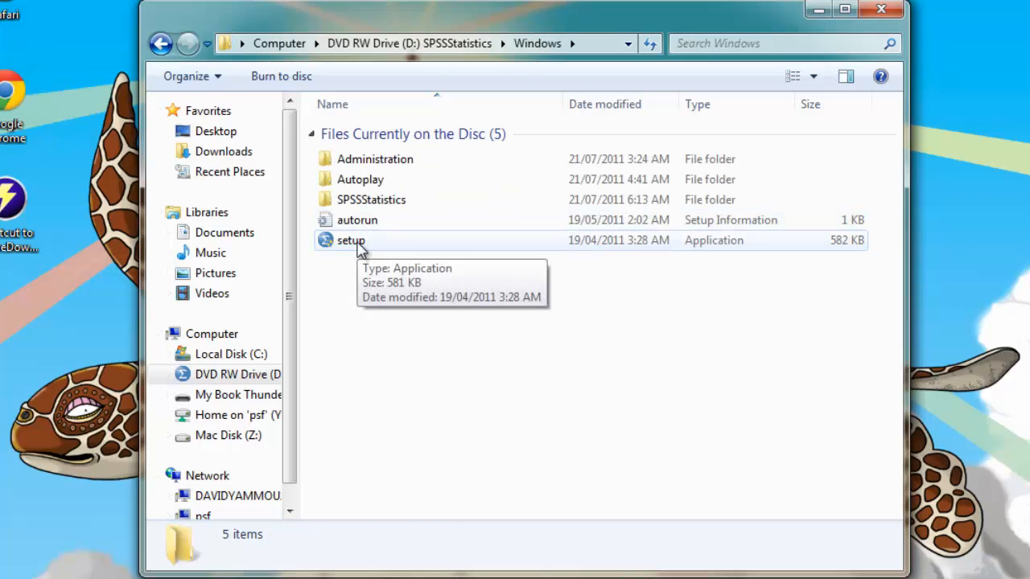
double_click(351, 240)
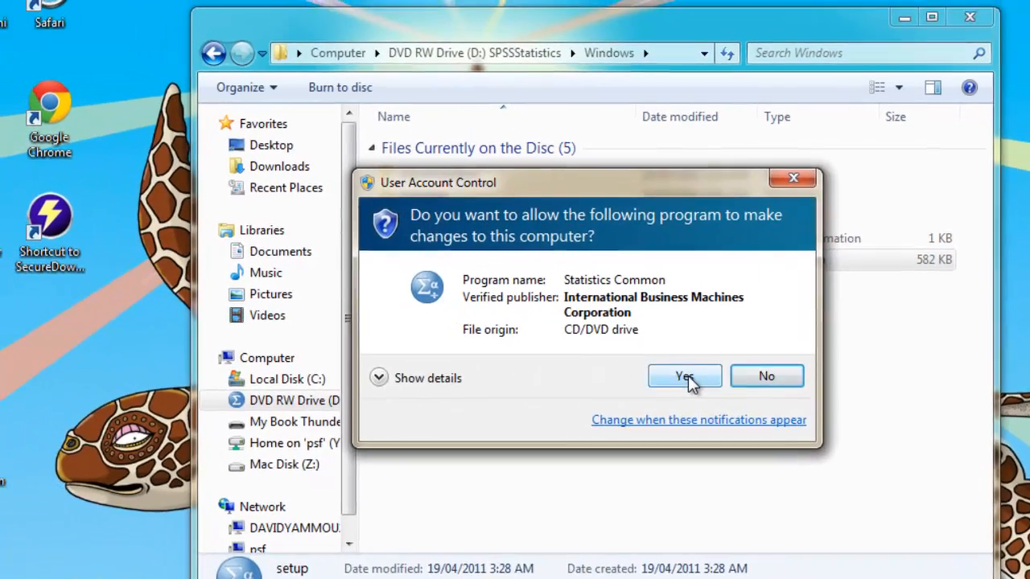
click(684, 377)
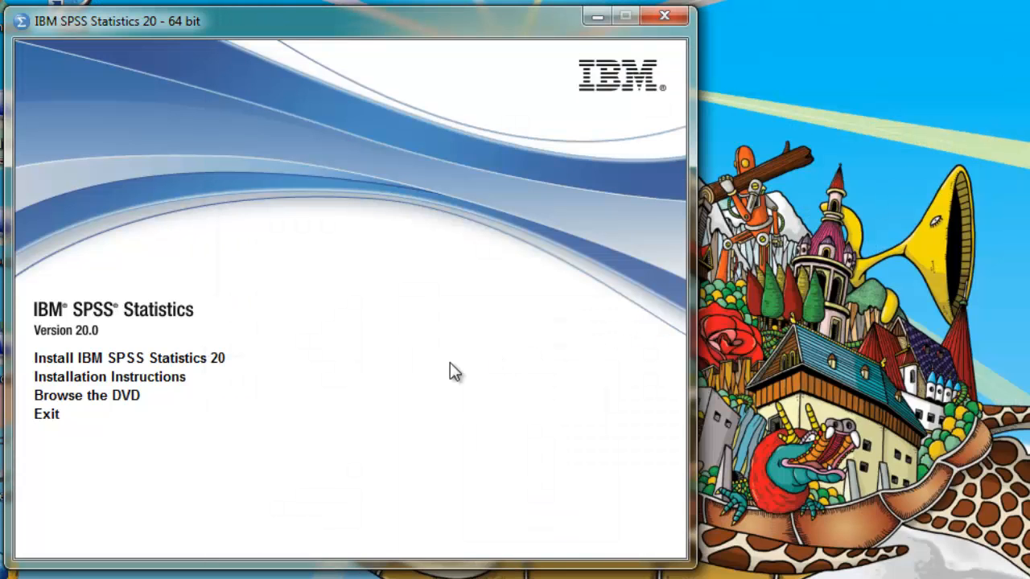
mouse_move(244, 400)
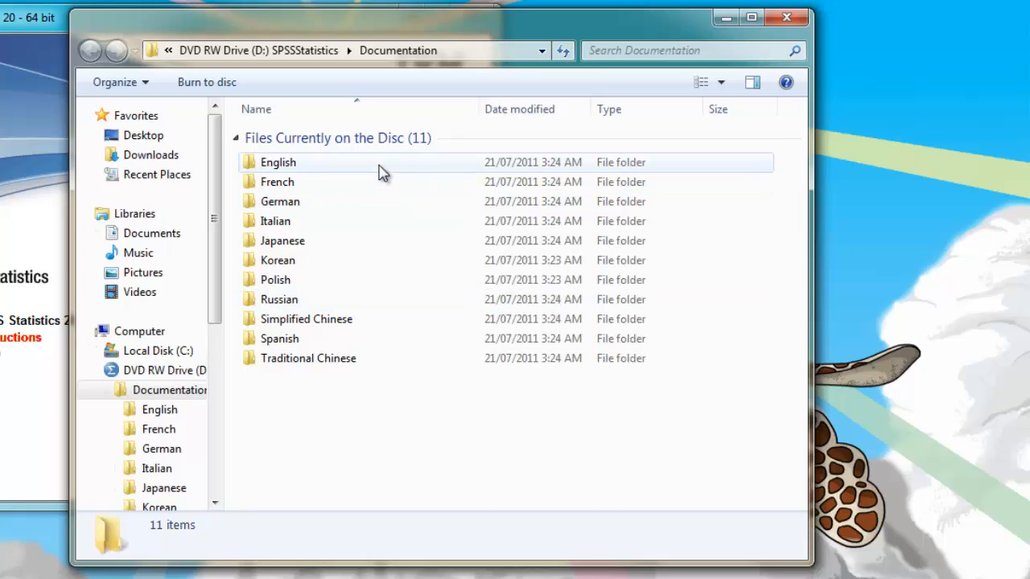
- Browse into English > InstallationDocuments > Windows to list the licence installation PDFs
double_click(277, 161)
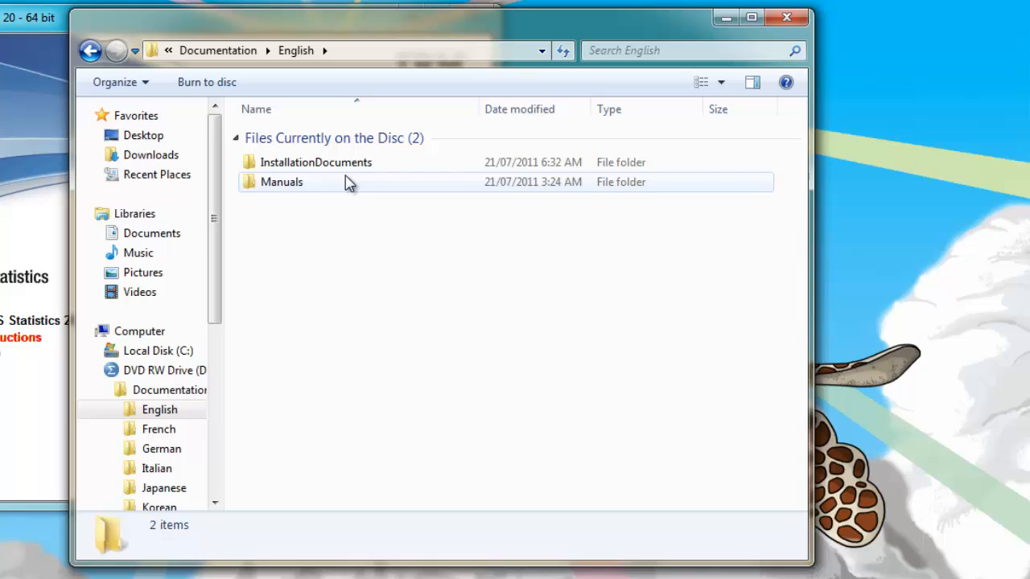
click(315, 161)
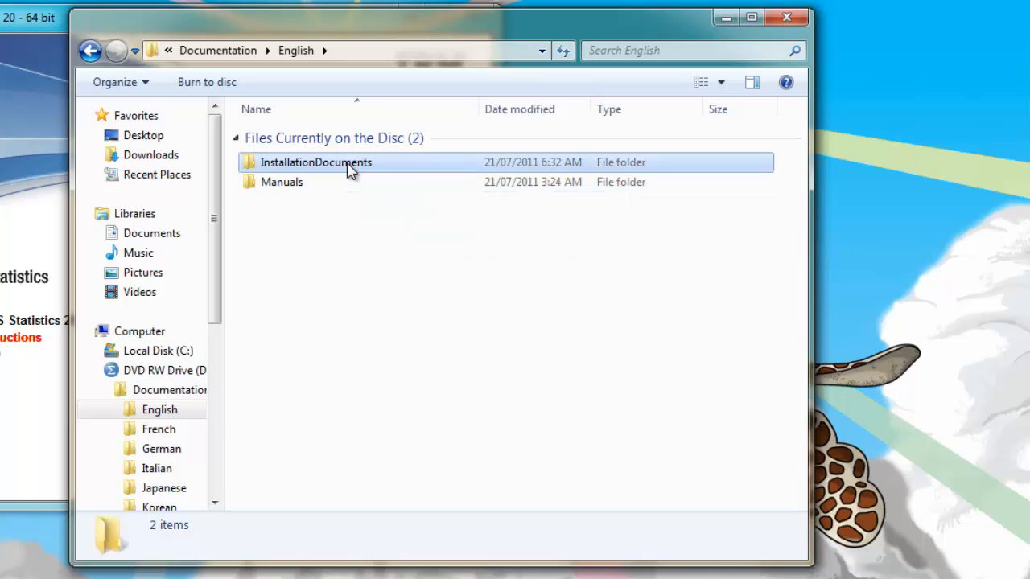
double_click(315, 160)
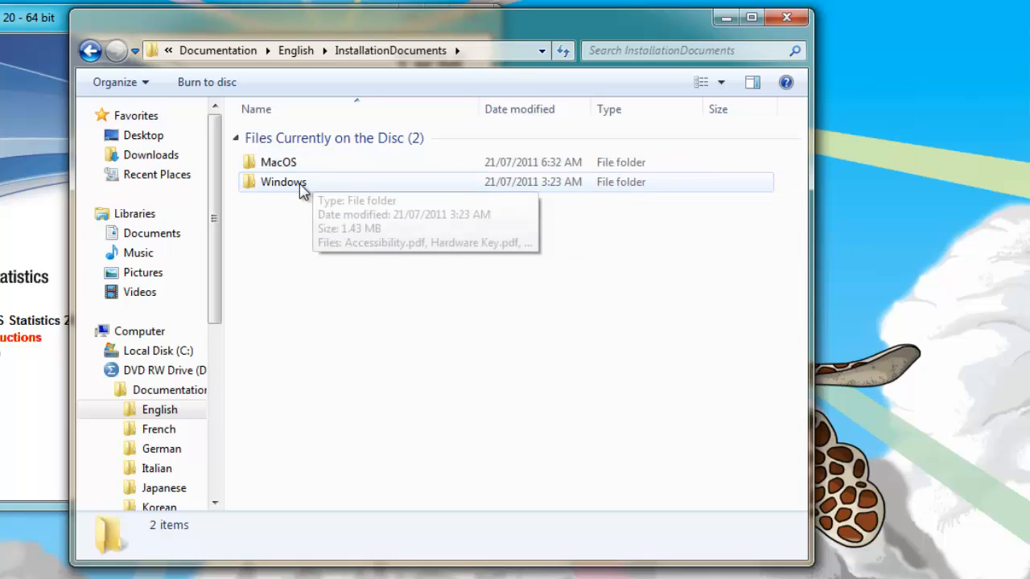
double_click(283, 180)
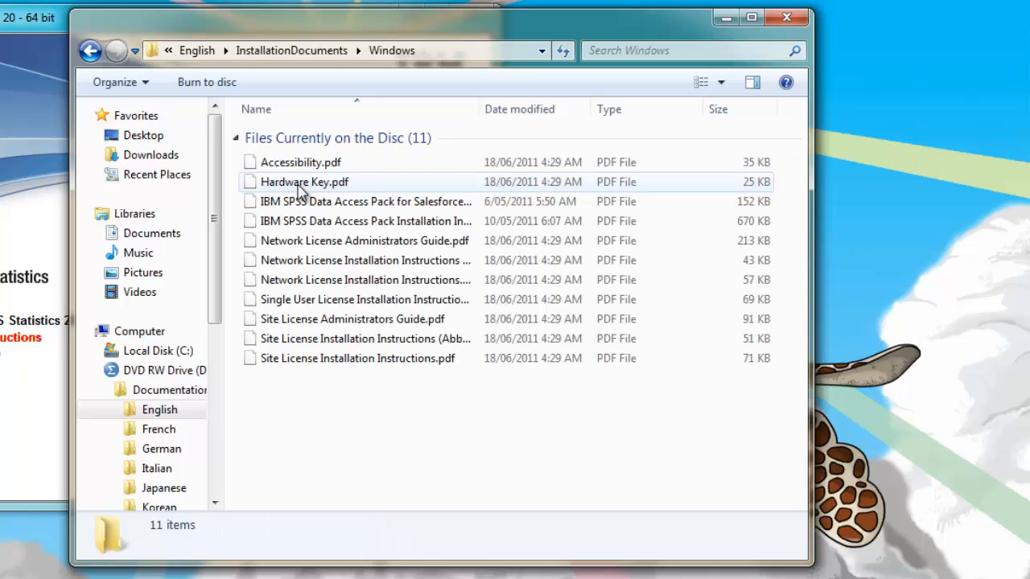
mouse_move(306, 280)
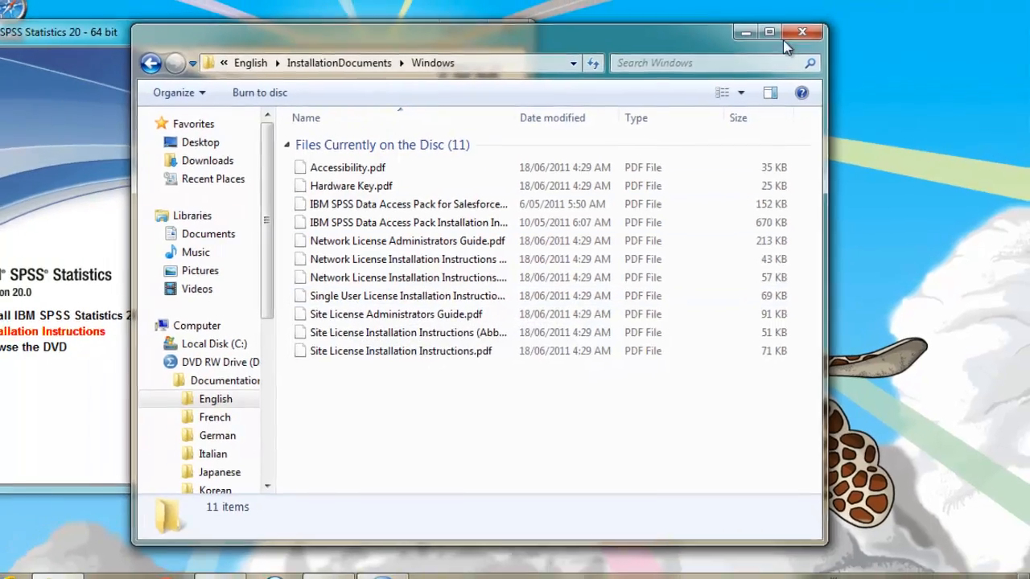
- Close the documents window and start Install IBM SPSS Statistics 20 from the launcher
click(802, 32)
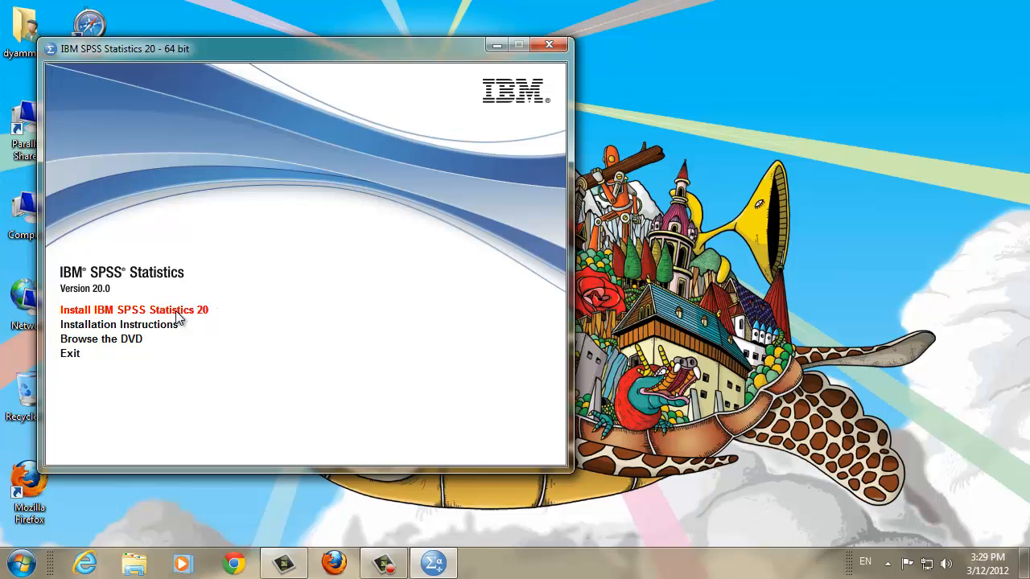
click(134, 309)
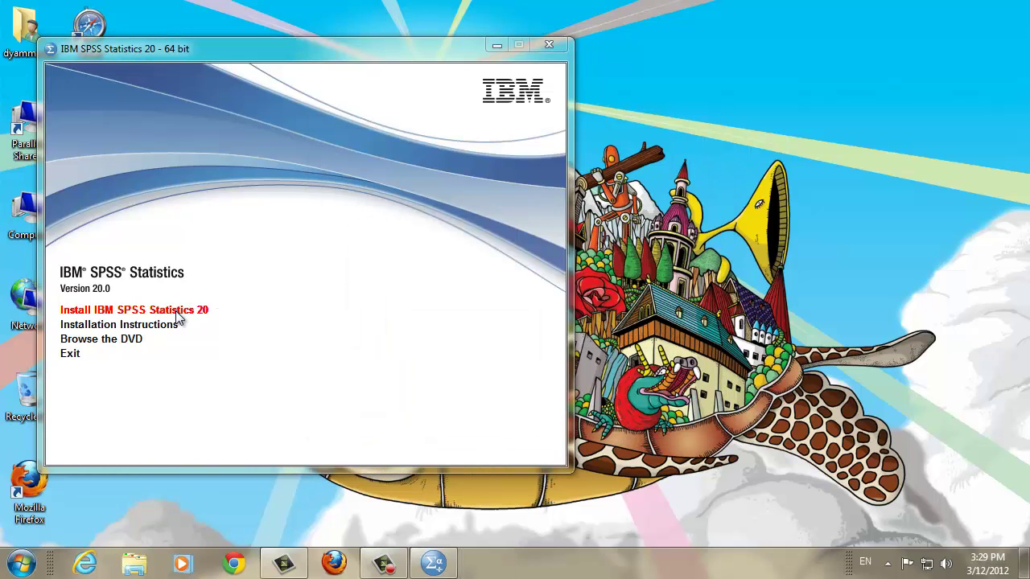
click(134, 309)
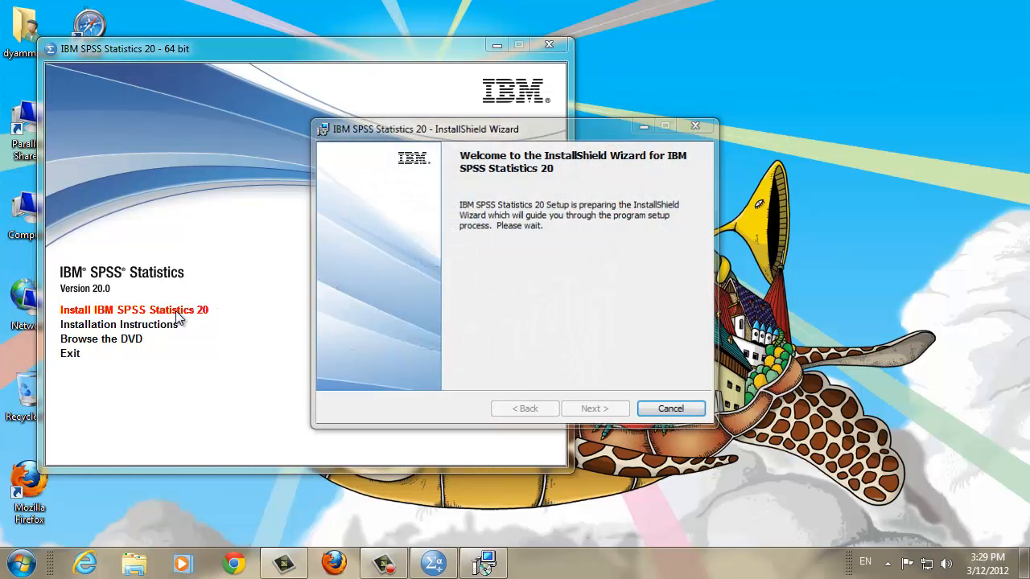
- Pass the welcome page, accept the license agreement terms and continue to Customer Information
click(596, 408)
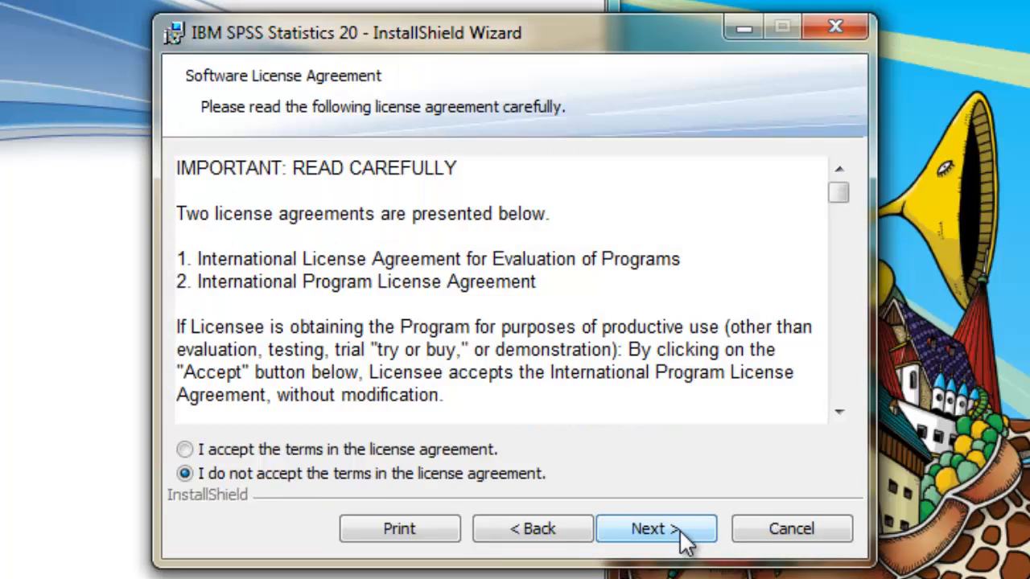
mouse_move(647, 539)
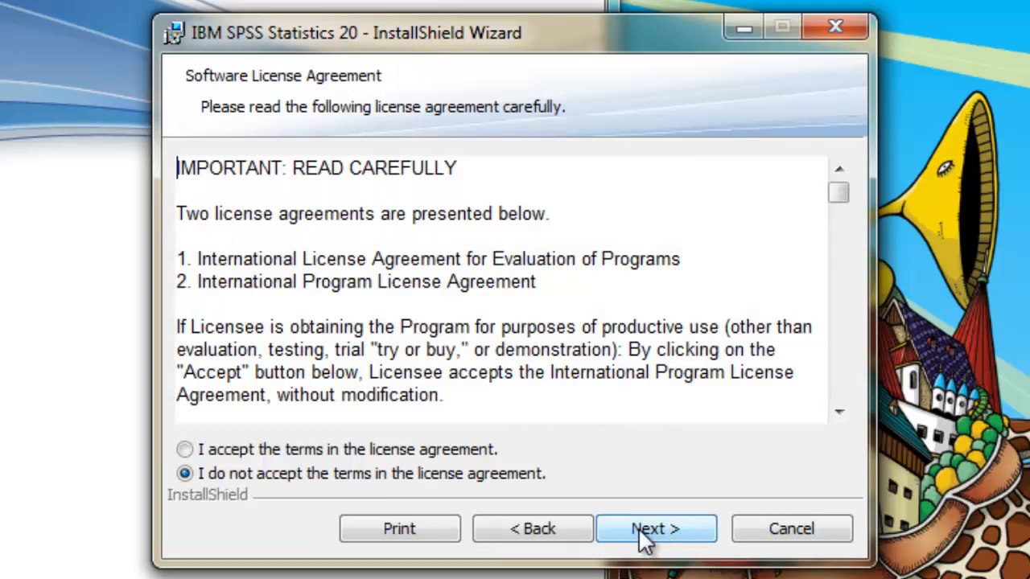
click(185, 449)
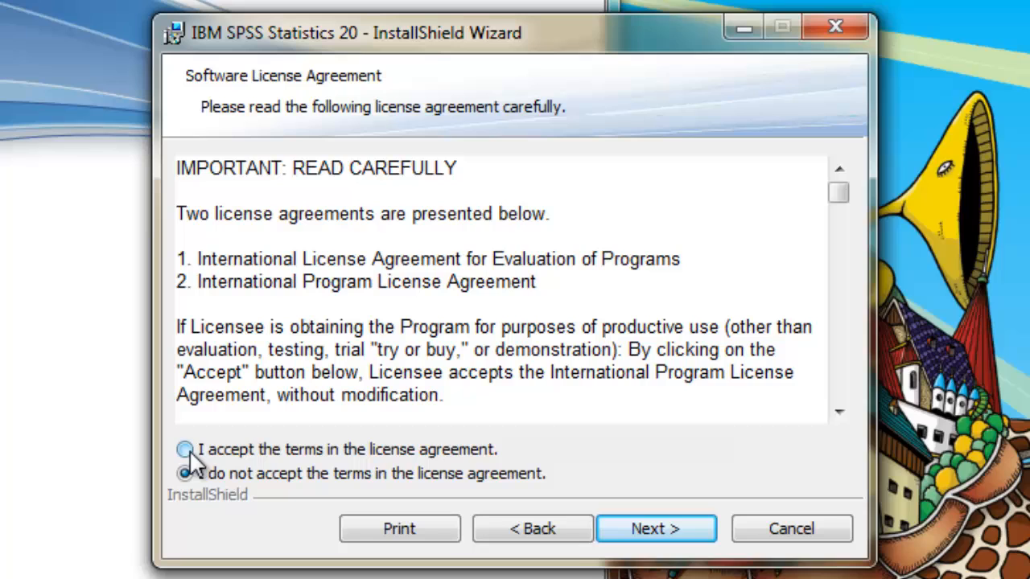
click(185, 449)
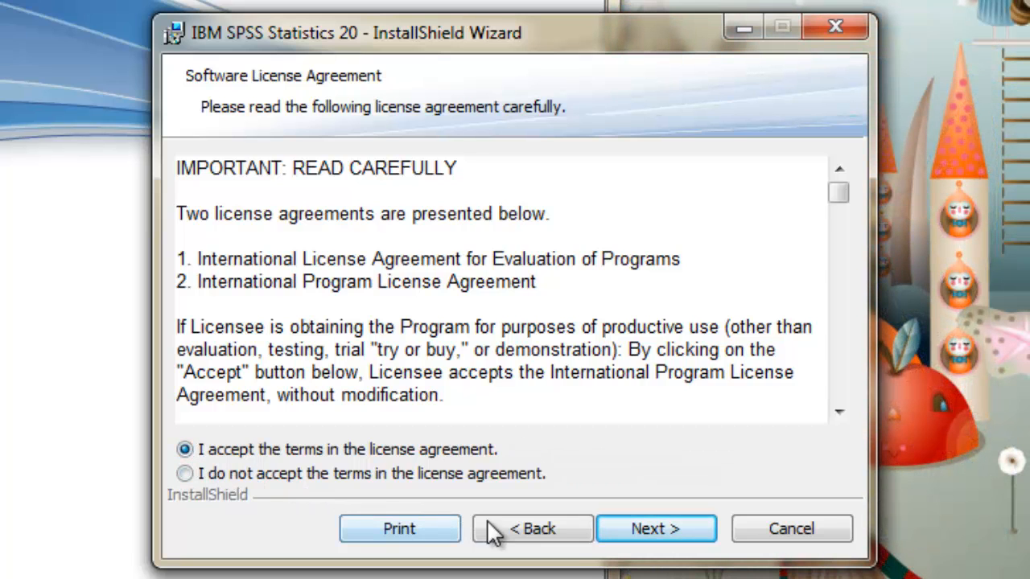
click(656, 528)
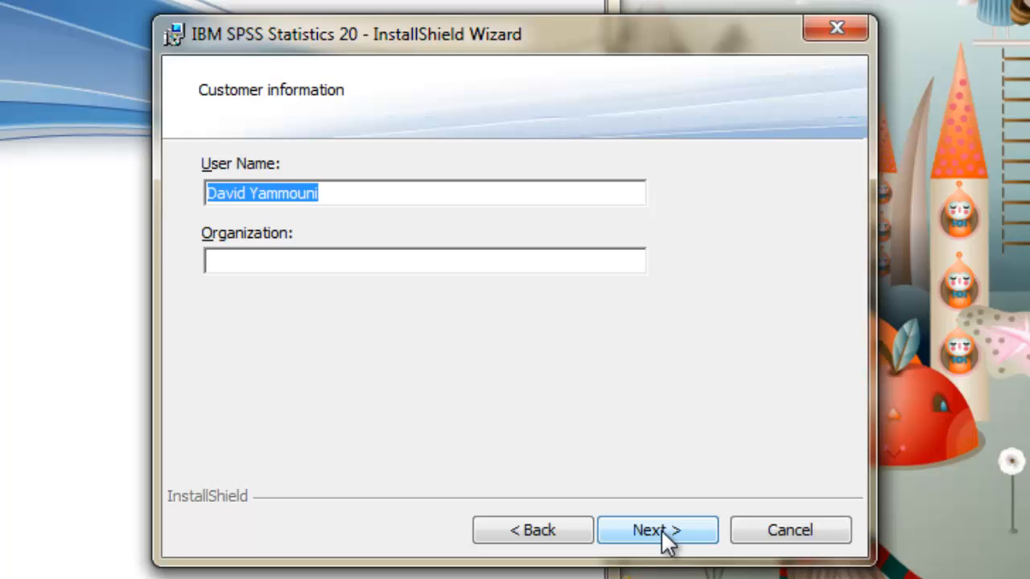
- Keep the prefilled customer details and continue with no additional help languages
click(657, 530)
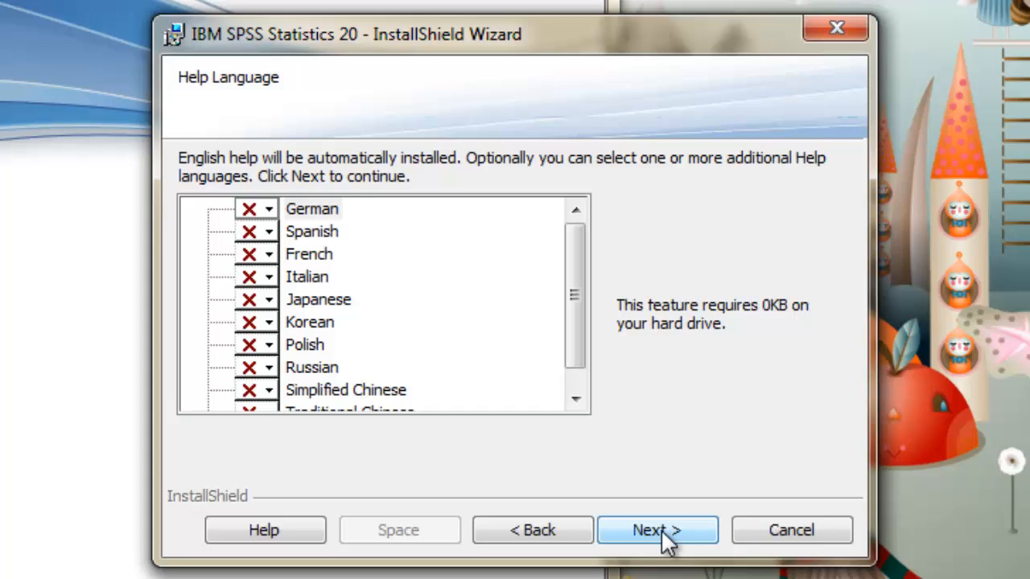
click(657, 530)
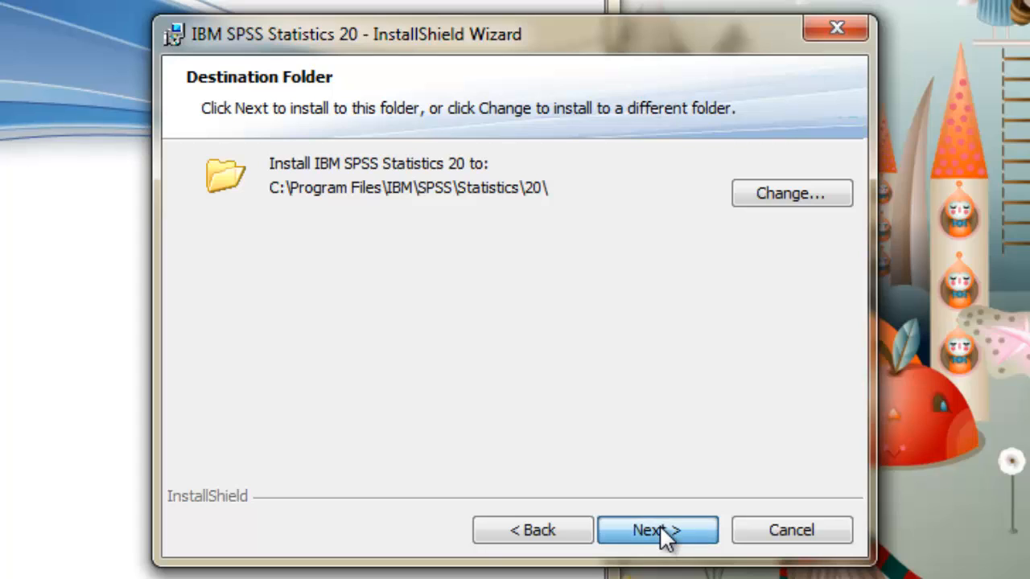
- Keep C:\Program Files\IBM\SPSS\Statistics\20 as destination and start the installation
click(657, 529)
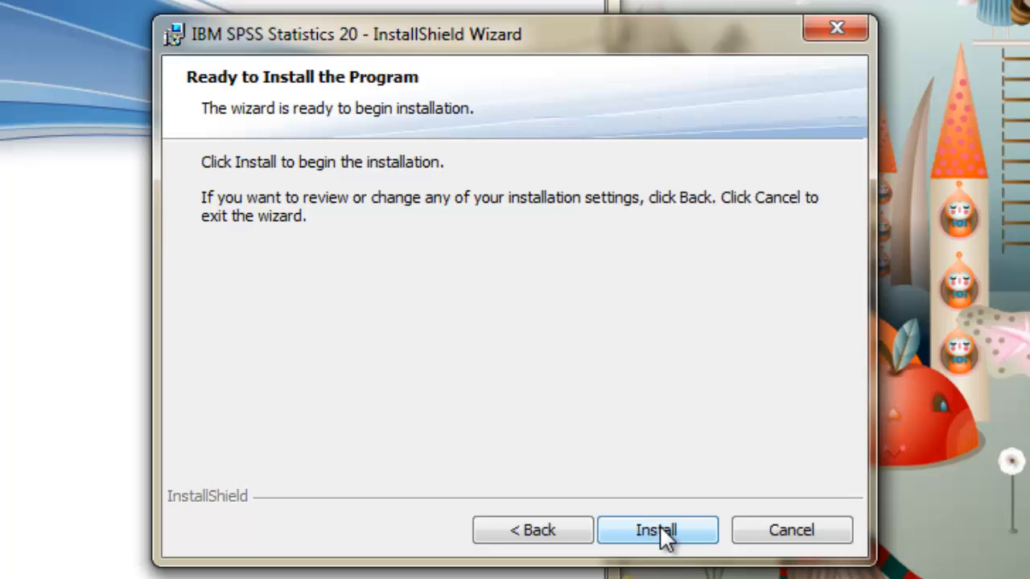
click(657, 530)
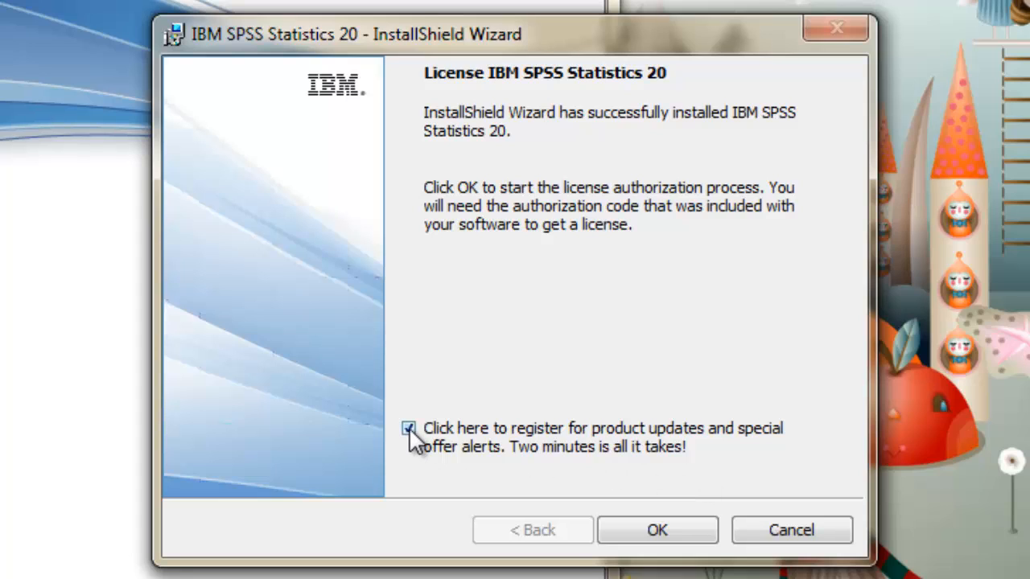
- Untick the product update alerts registration and start license authorization
click(409, 428)
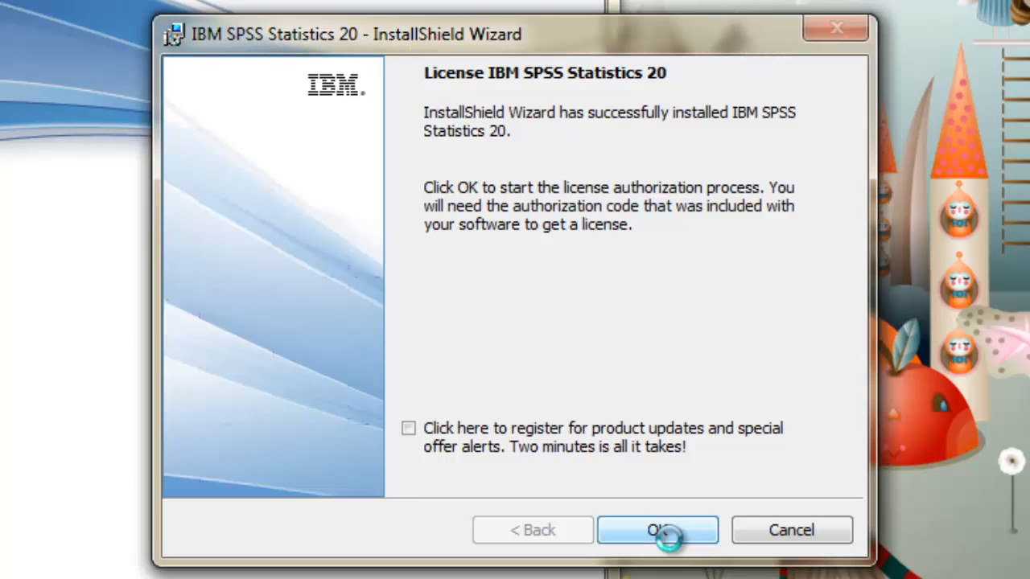
click(656, 530)
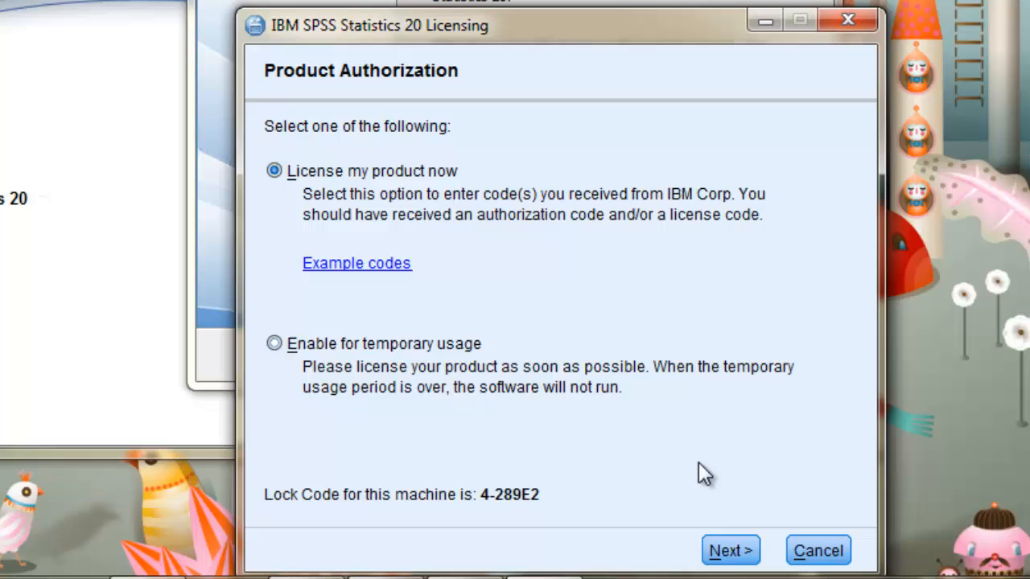
- Choose 'License my product now', enter the authorization code and submit it to IBM
click(729, 550)
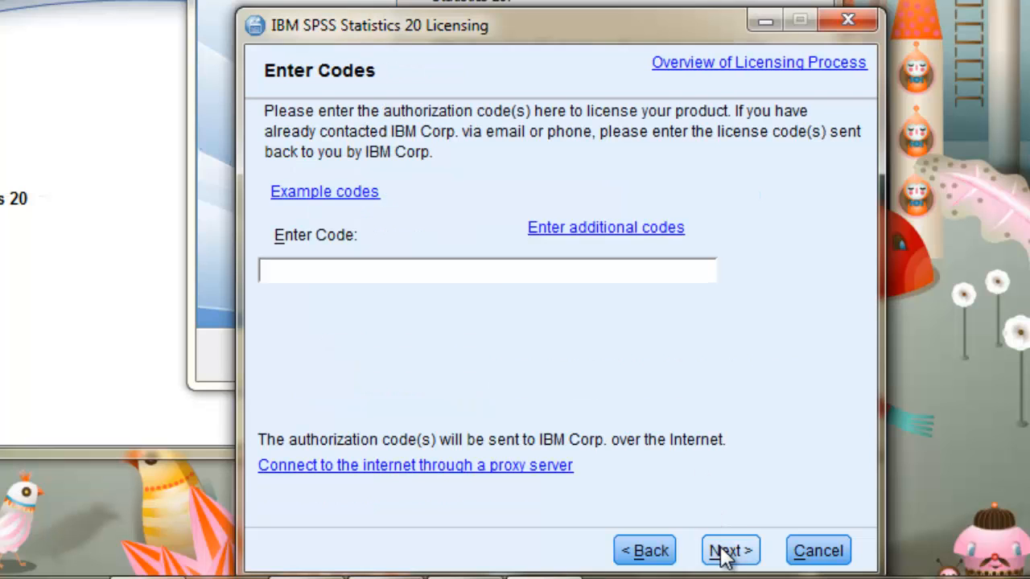
mouse_move(570, 322)
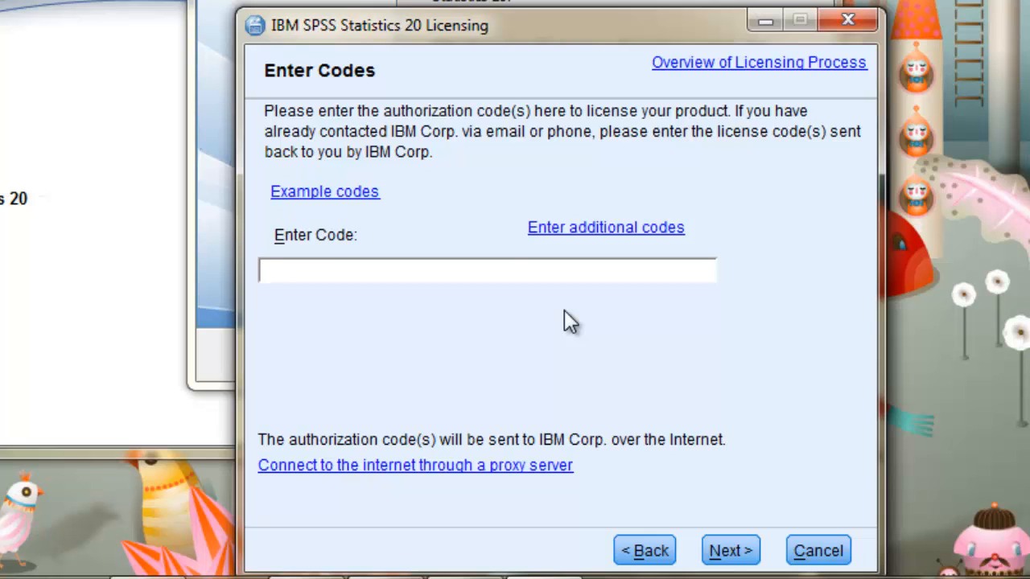
click(487, 271)
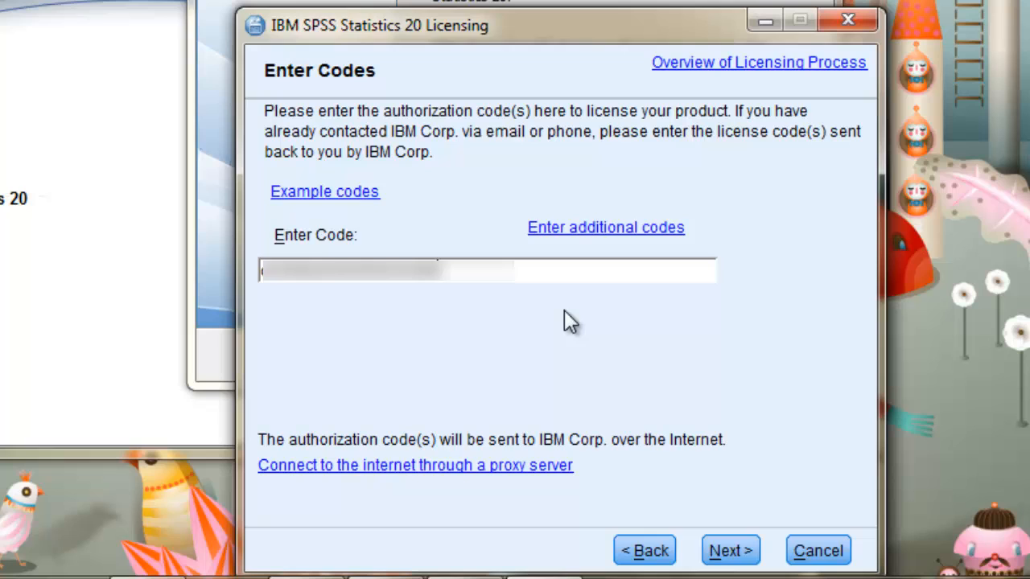
mouse_move(729, 550)
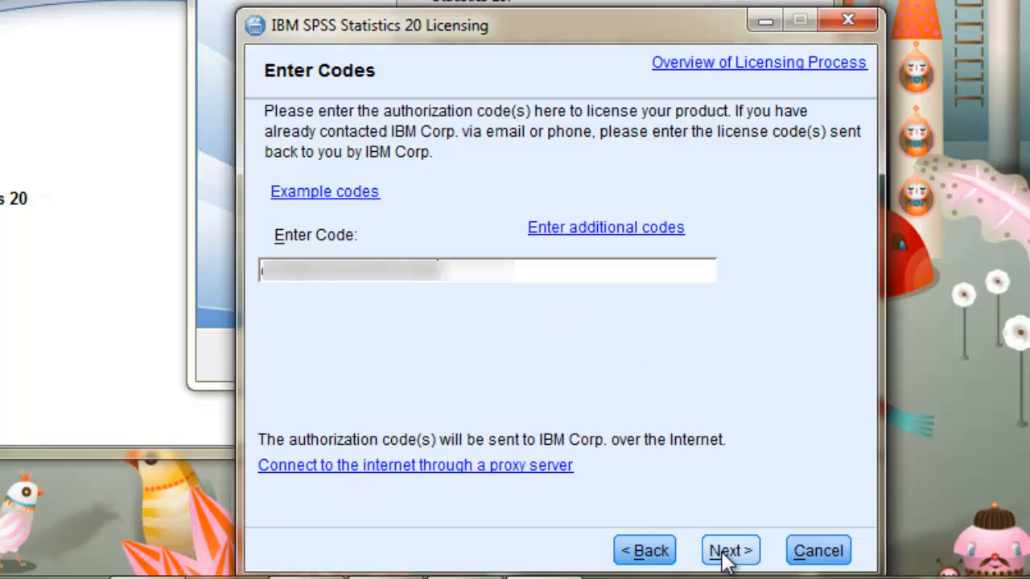
click(727, 550)
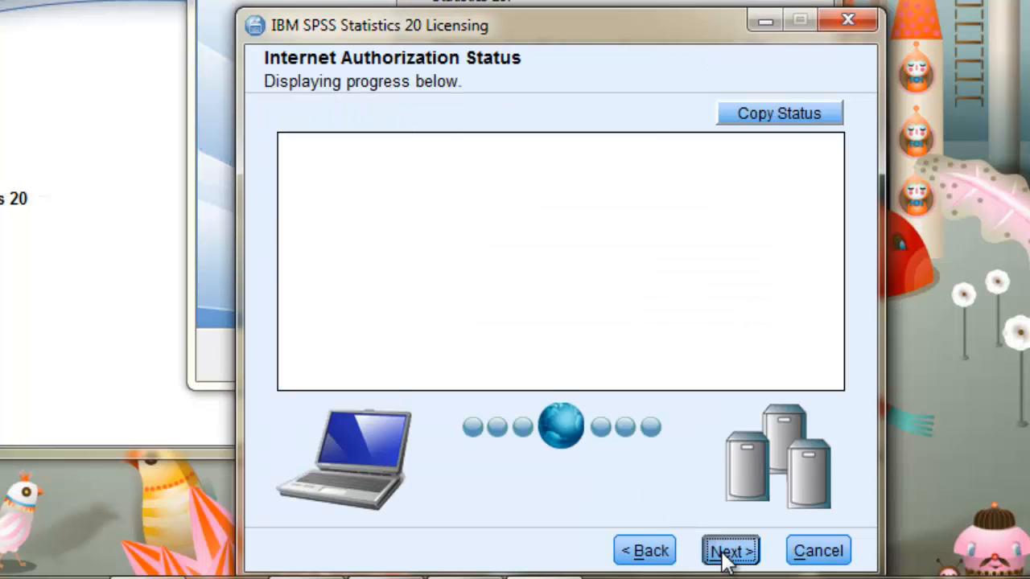
- Continue after authorization succeeded, finish the licensing wizard and exit the DVD launcher
click(728, 551)
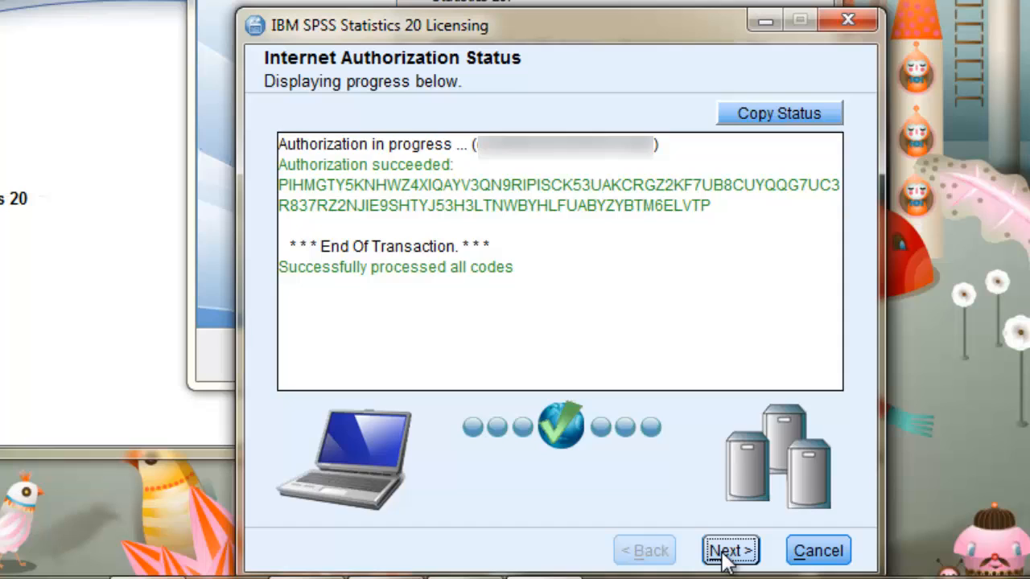
click(727, 551)
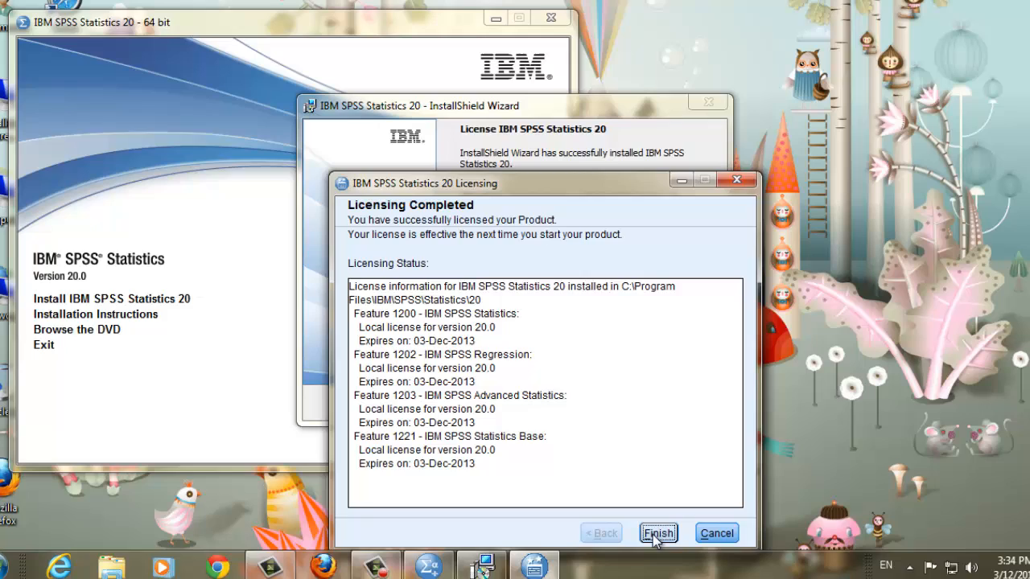
click(656, 533)
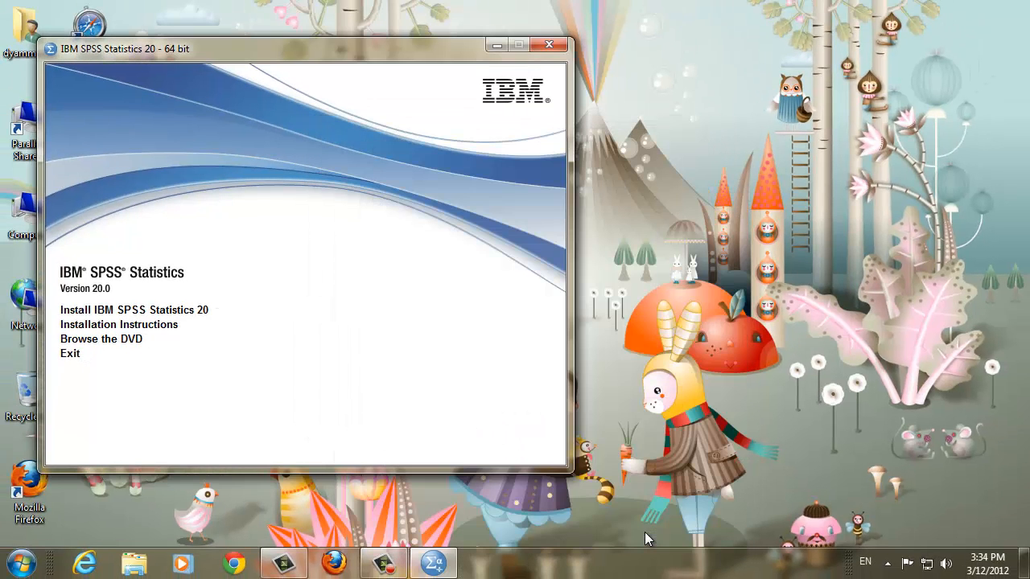
mouse_move(636, 535)
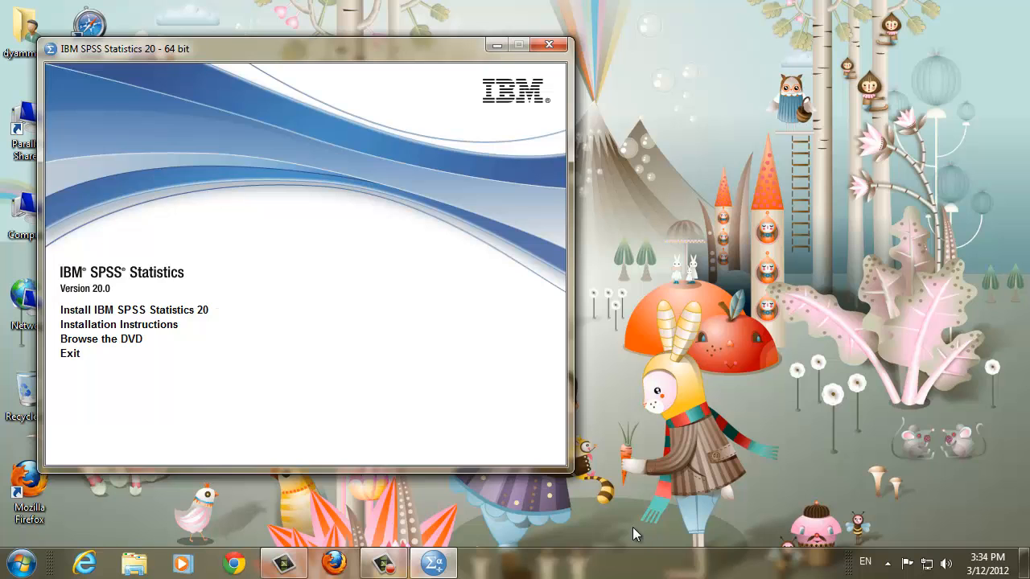
mouse_move(71, 354)
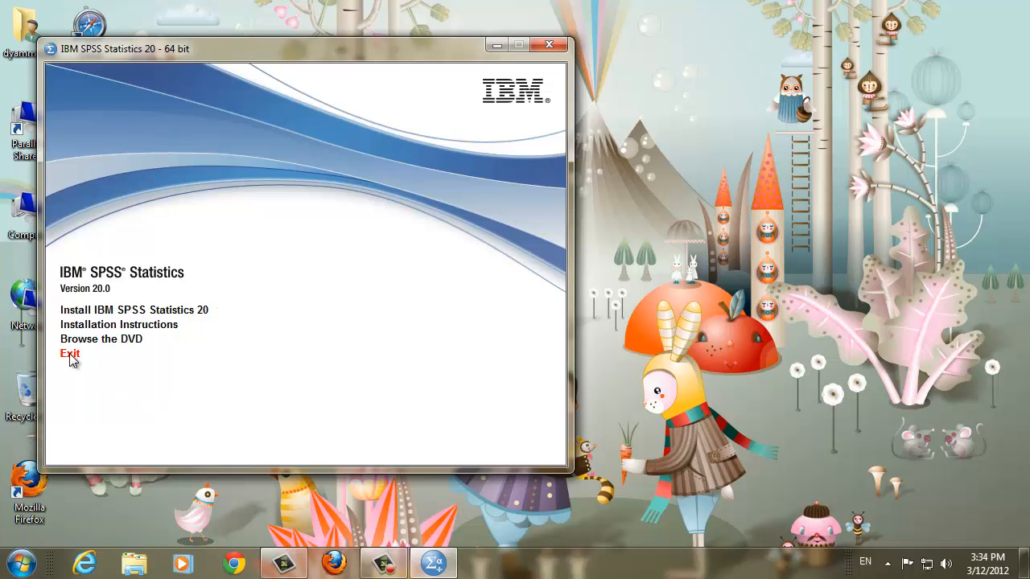
click(69, 354)
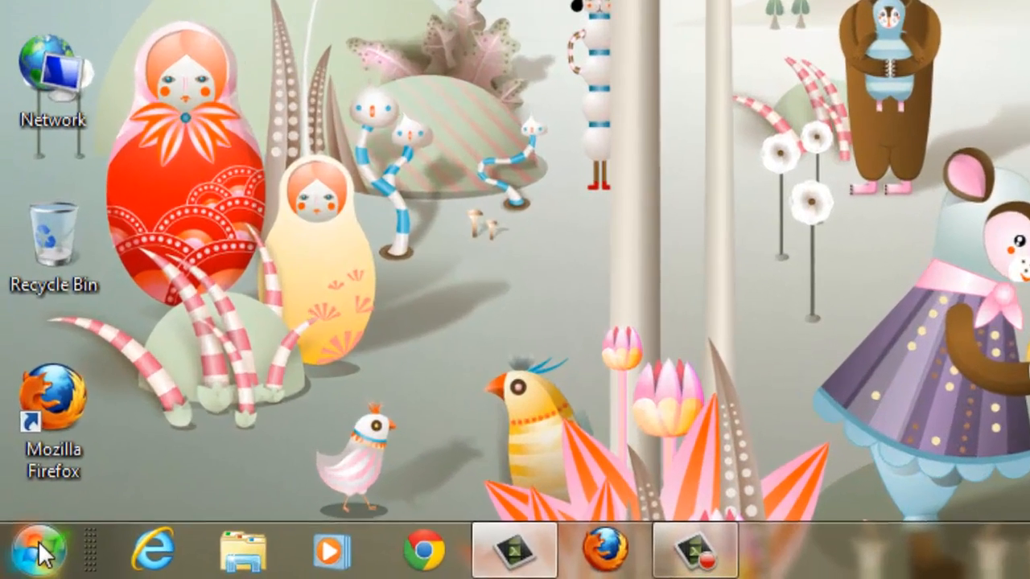
- Expand the IBM SPSS Statistics group under Start, All Programs to reach SPSS Statistics 20
click(41, 549)
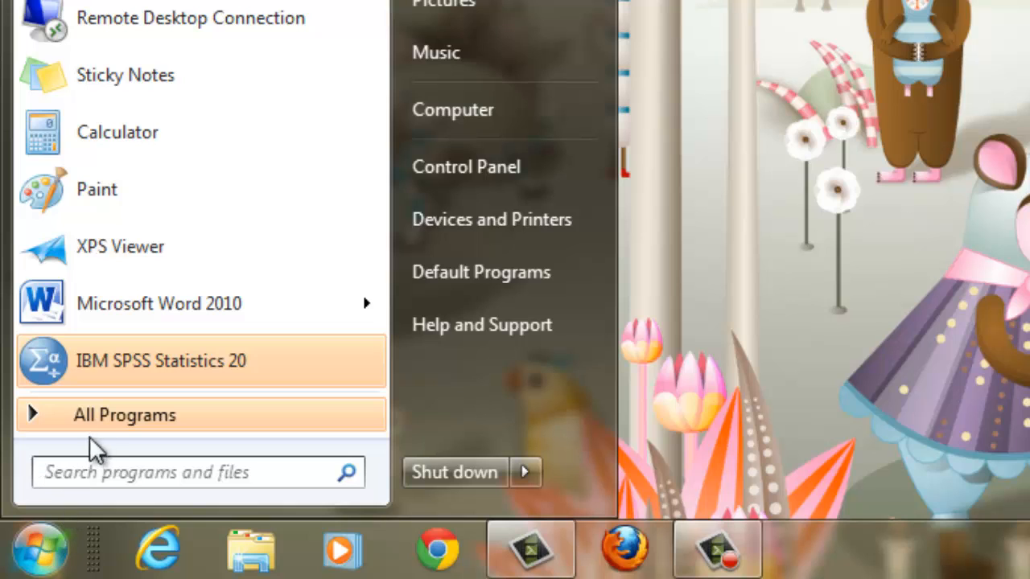
click(124, 415)
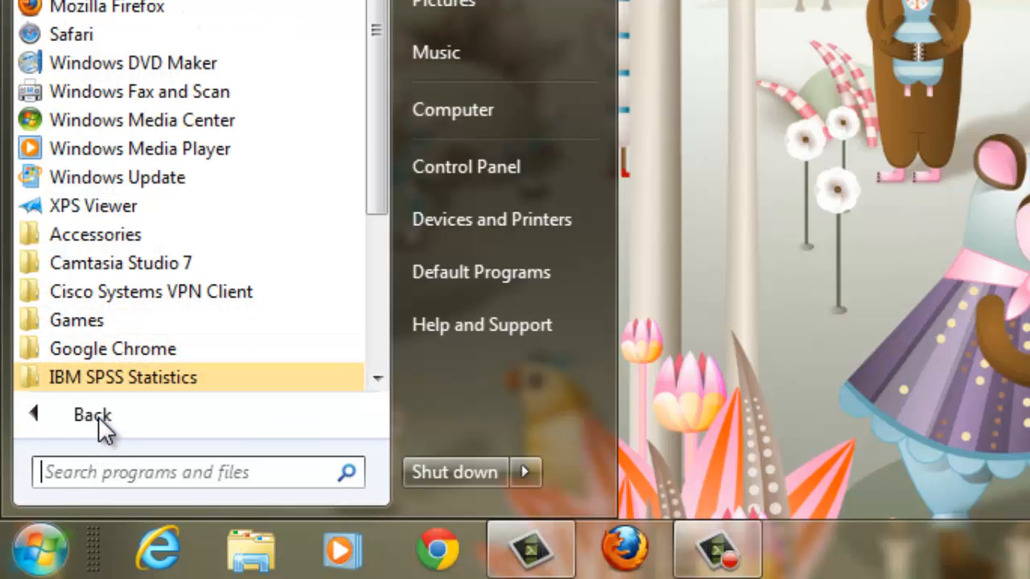
click(122, 376)
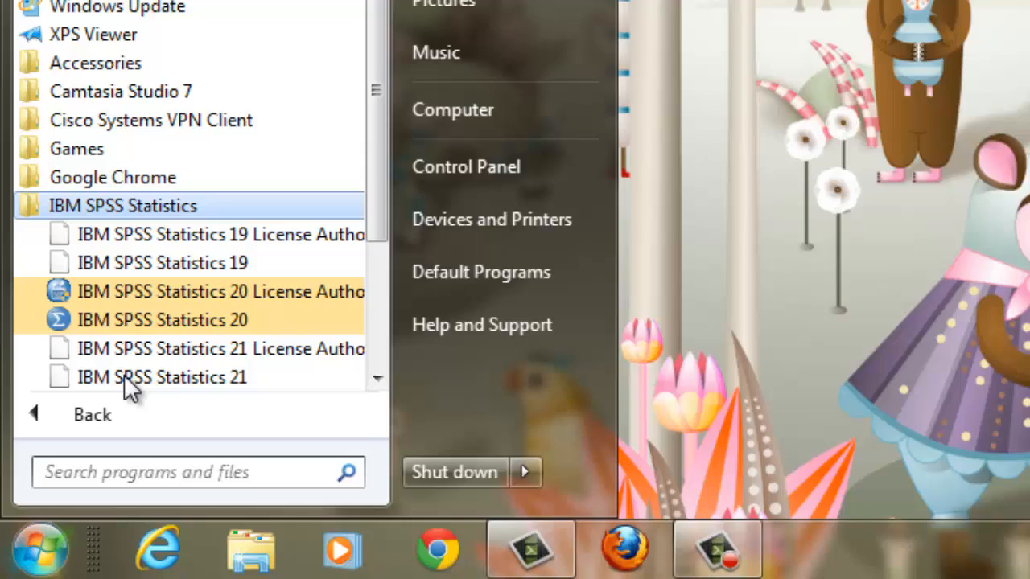
mouse_move(161, 319)
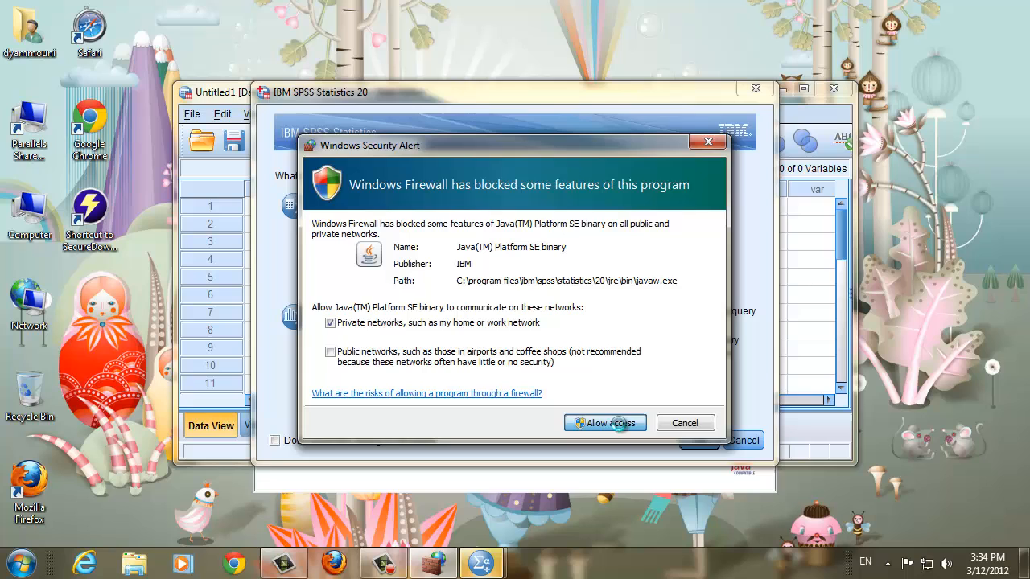
- Allow Java through the firewall on private networks, then exit SPSS Statistics 20 back to the desktop
click(605, 422)
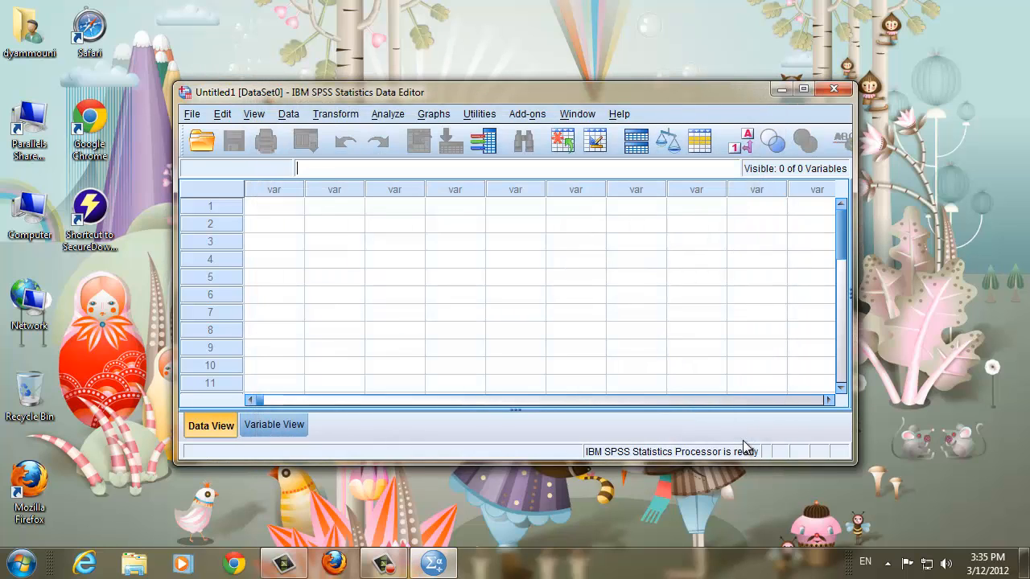
mouse_move(829, 116)
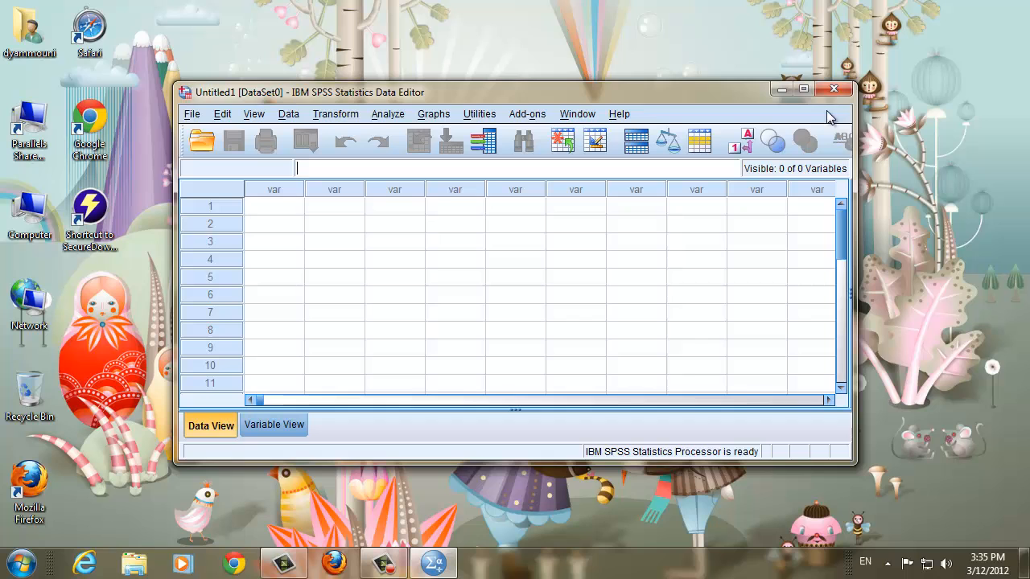
click(834, 88)
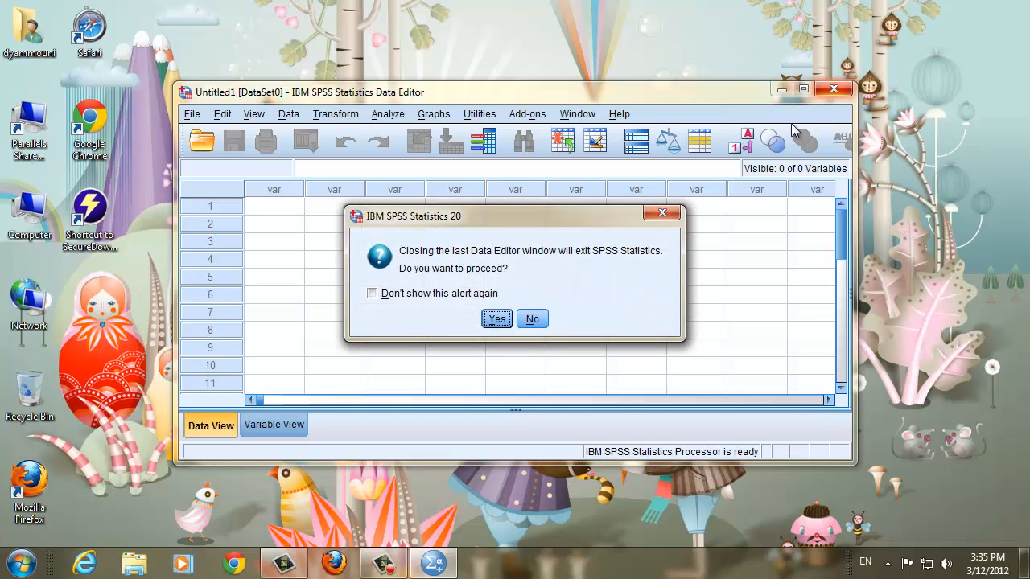
click(496, 319)
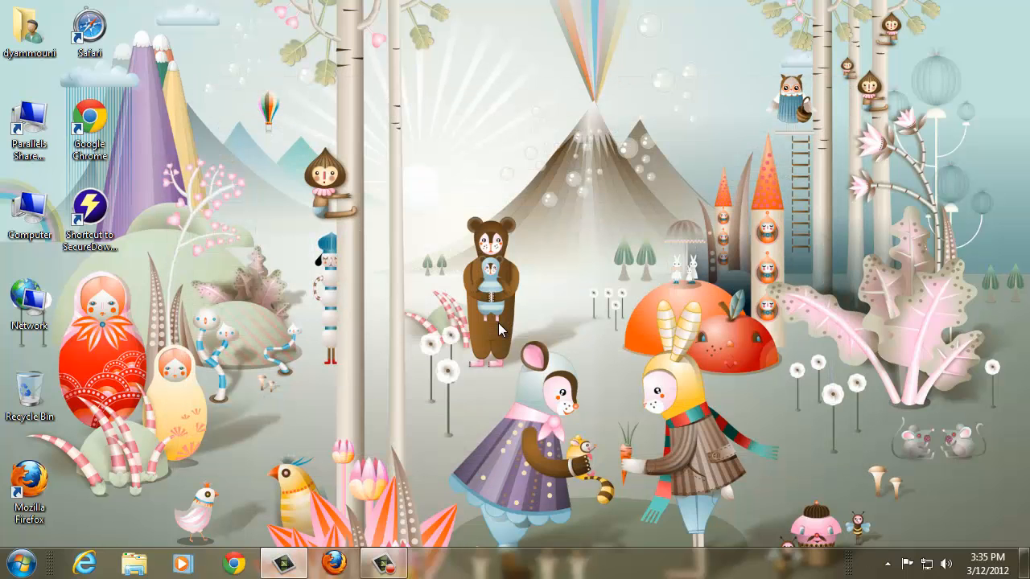